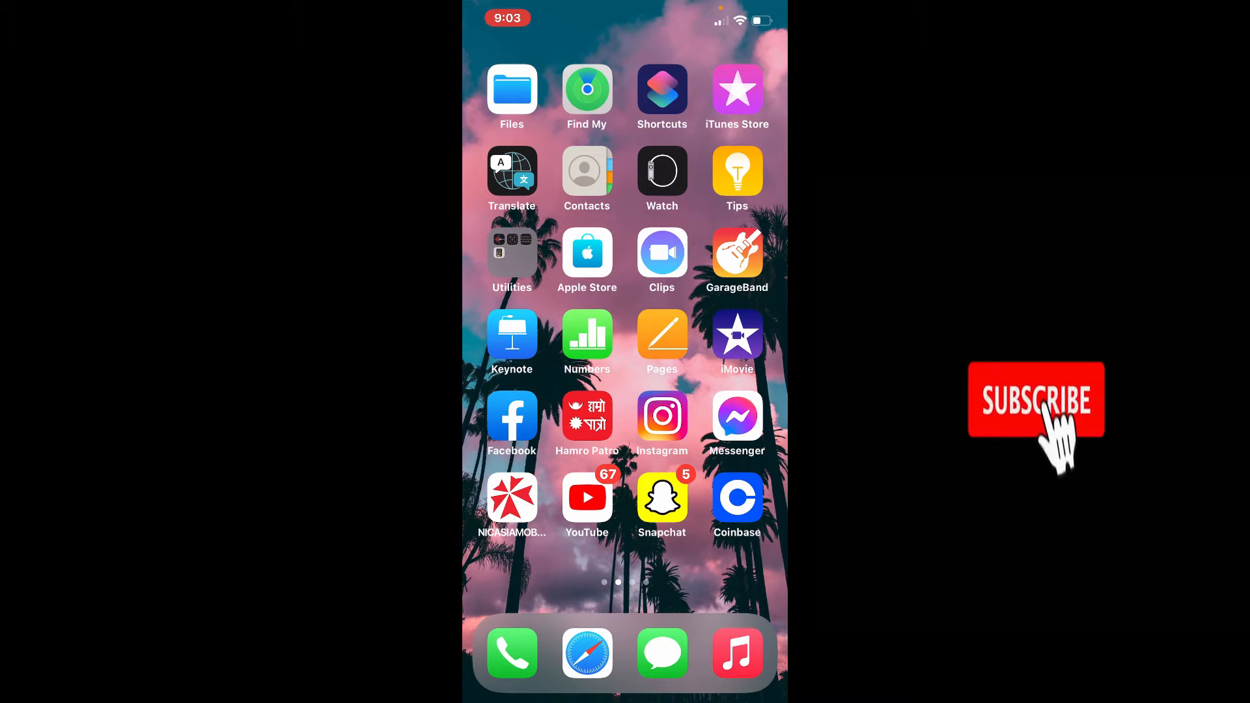
Step: Launch the App Store from the Home Screen and open its search page
click(1035, 409)
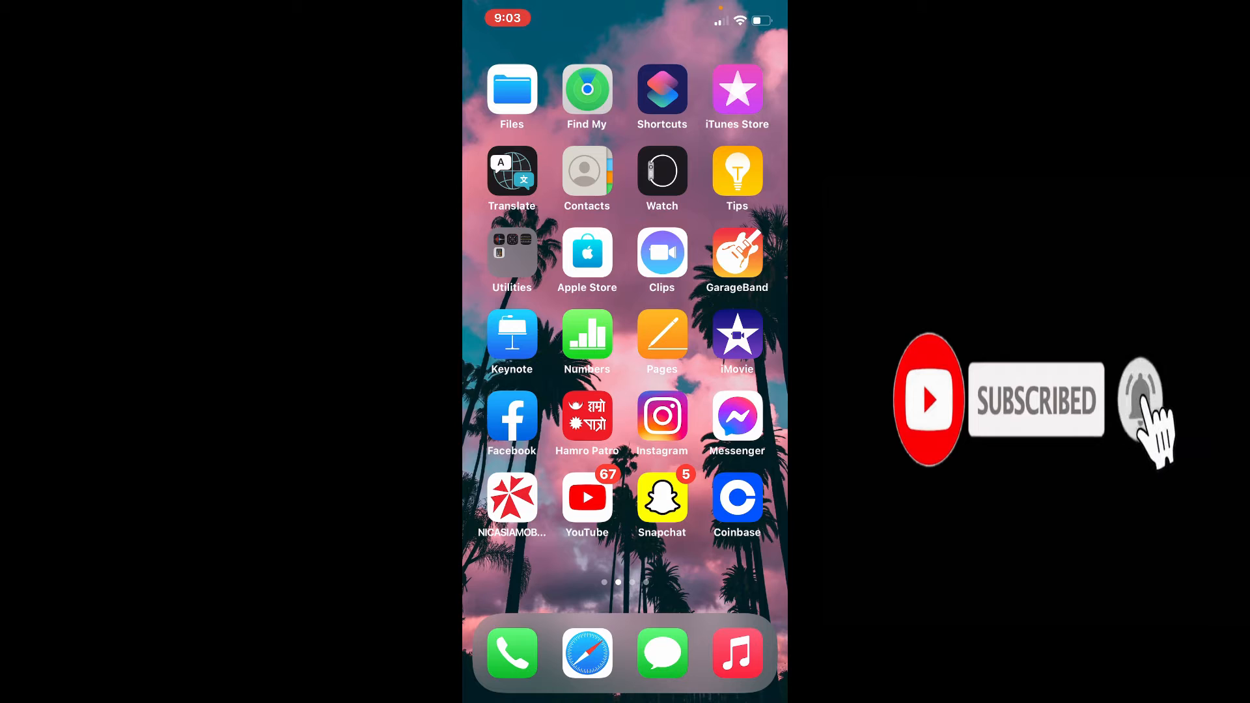
click(1143, 405)
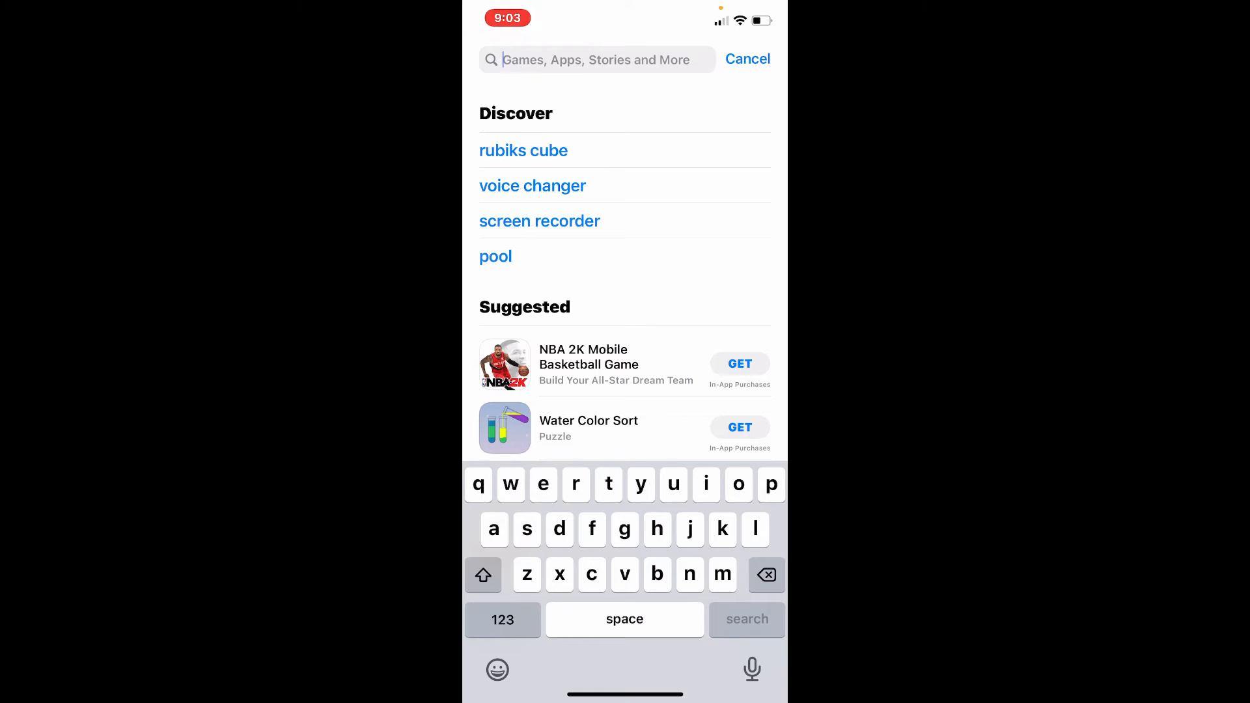
Step: Search 'bangkok bank' and open the Bualuang mBanking page by Bangkok Bank PCL
text(bangkok bank)
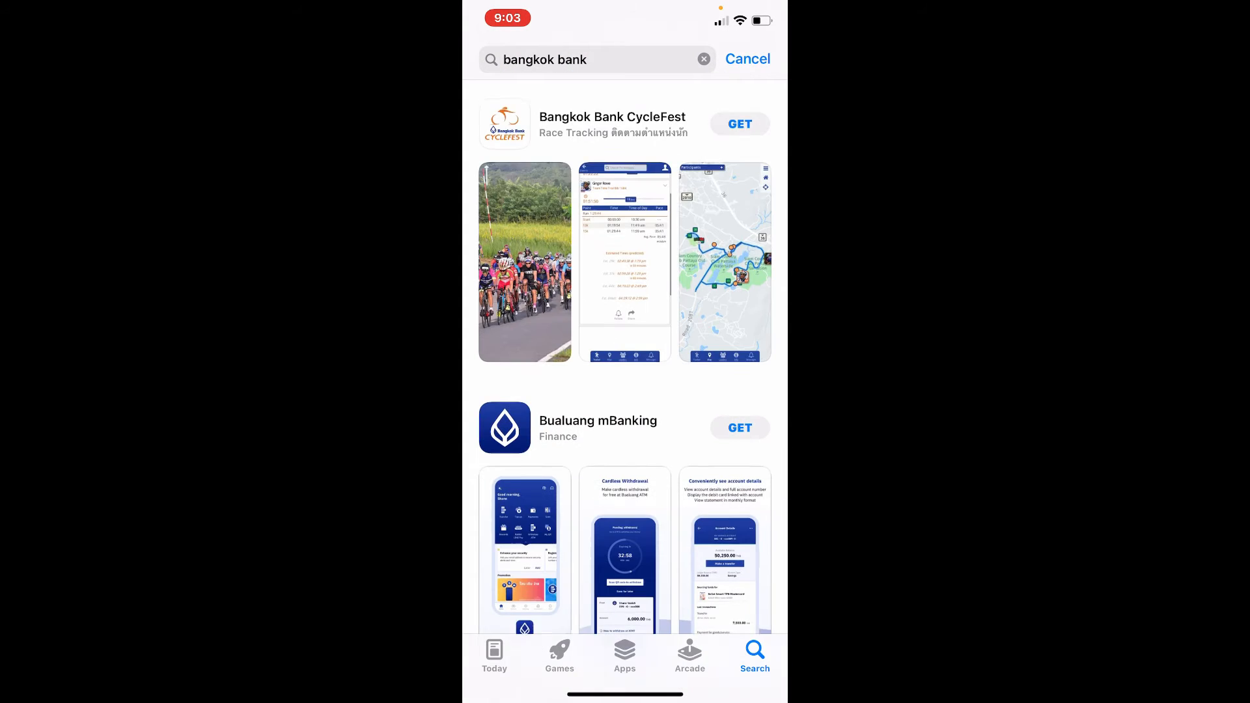
scroll(down, 3)
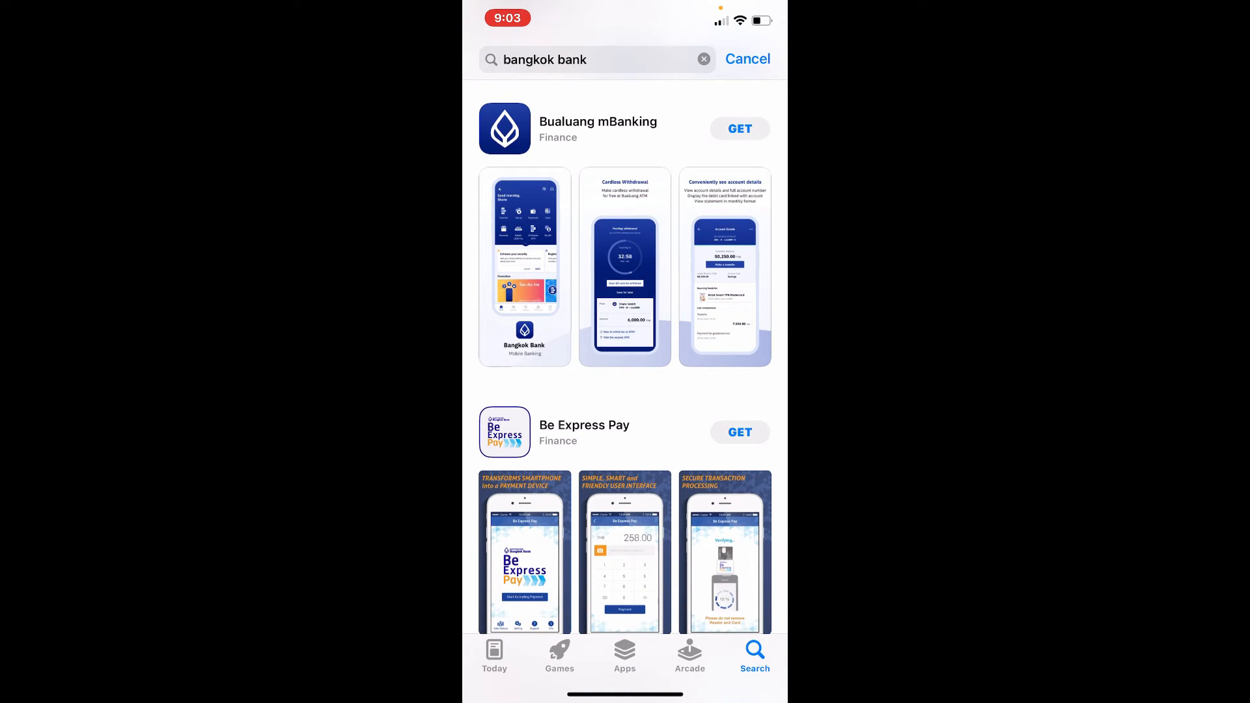
click(598, 128)
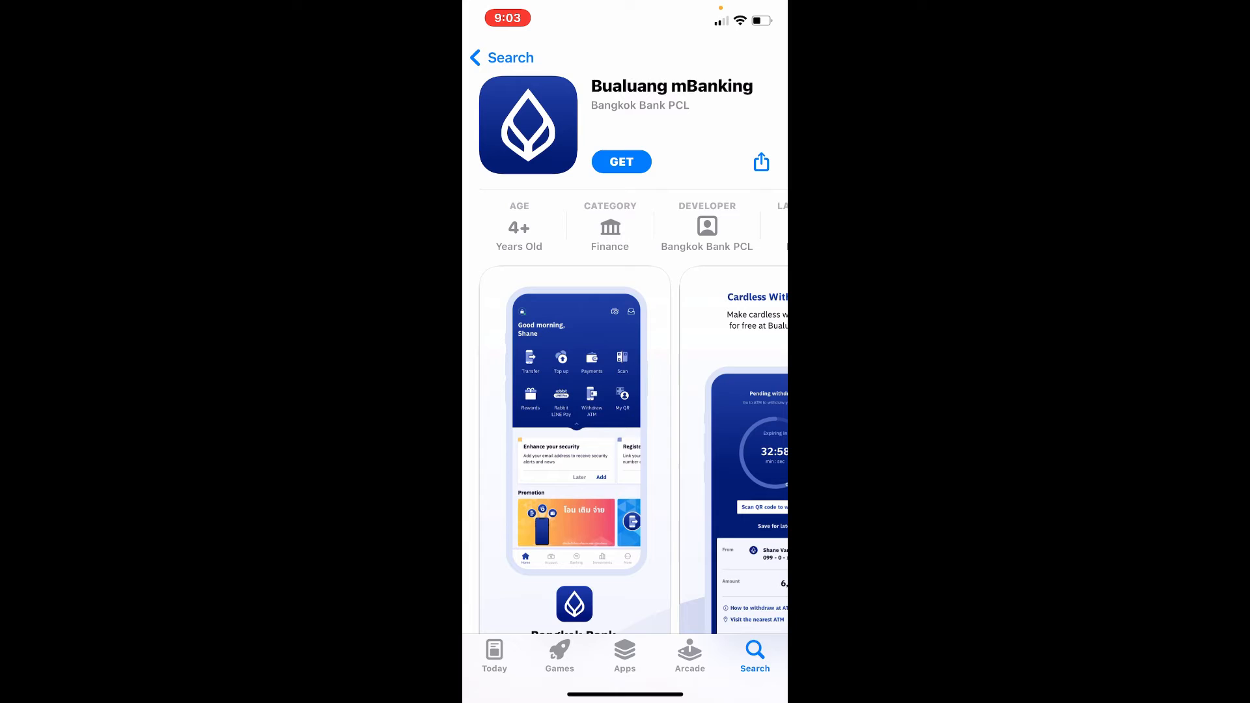
Step: Download and install Bualuang mBanking, then launch it to its Bangkok Bank welcome screen
click(622, 162)
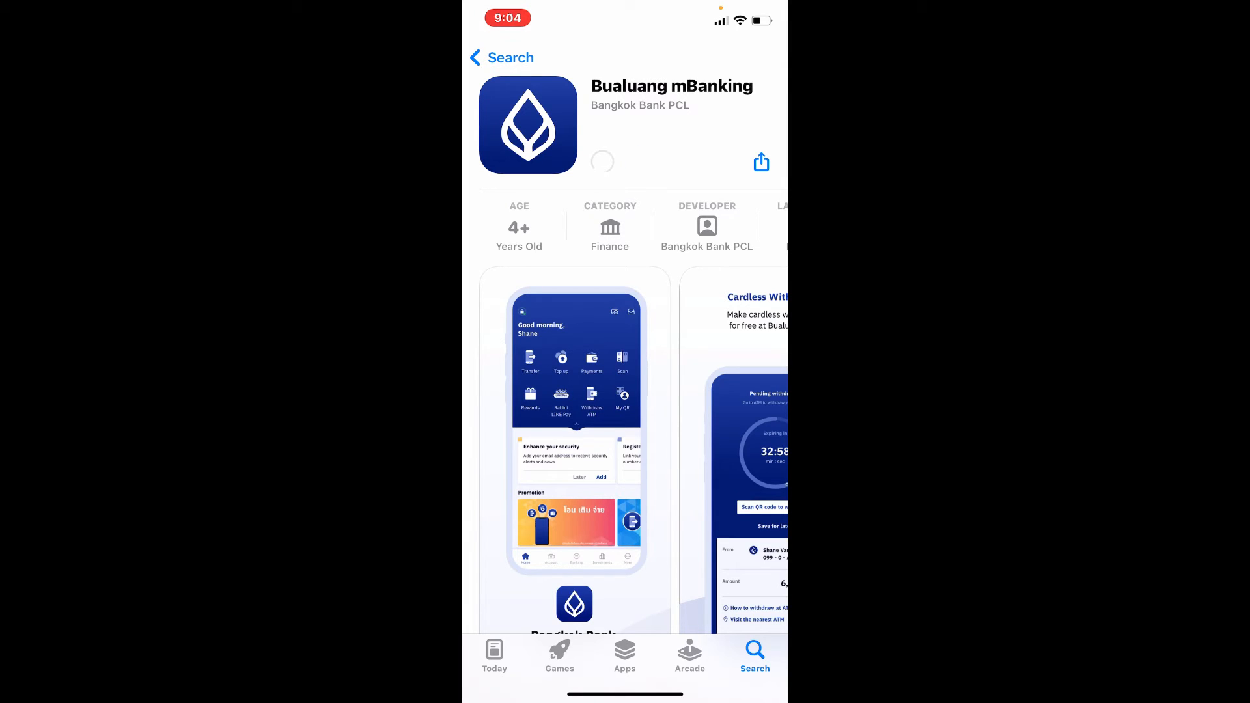
click(603, 161)
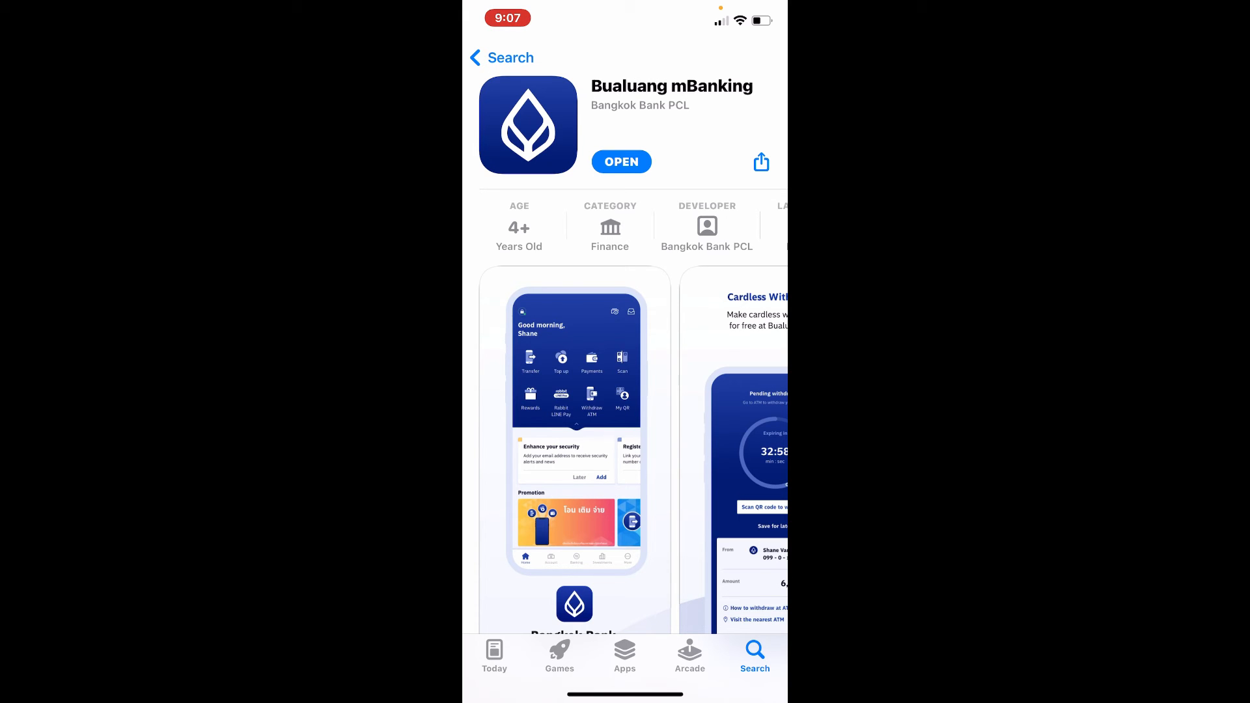
click(621, 161)
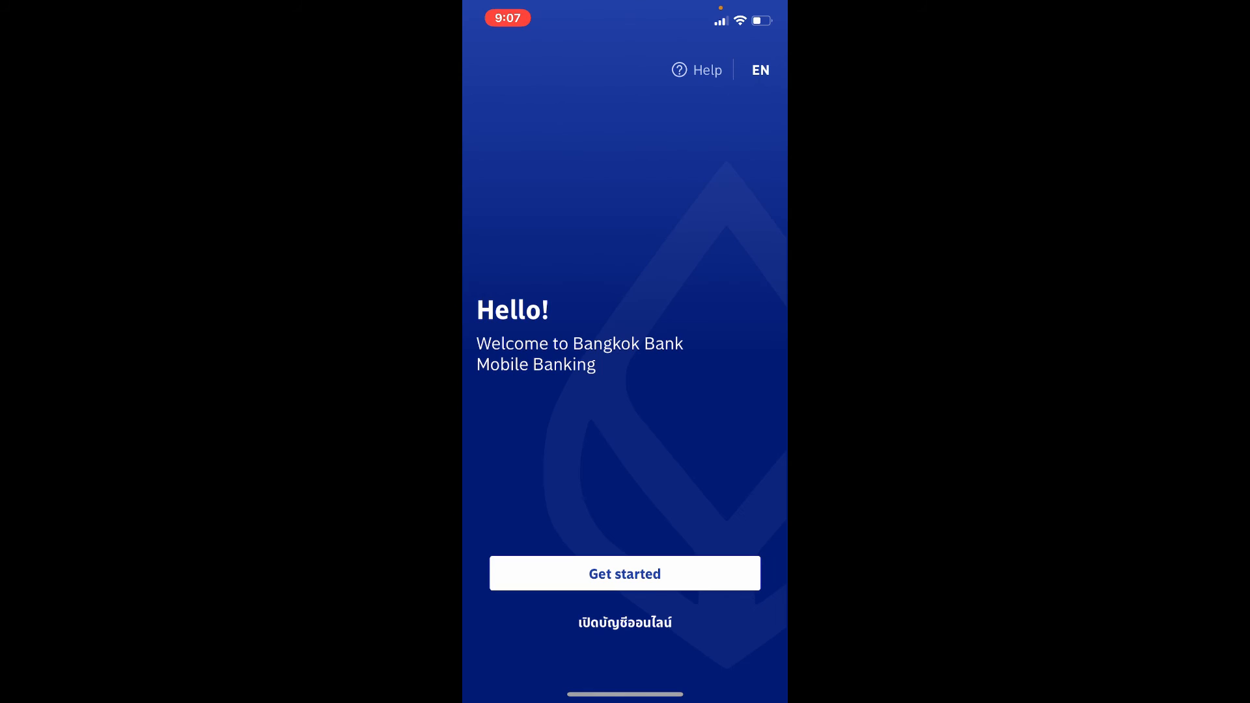